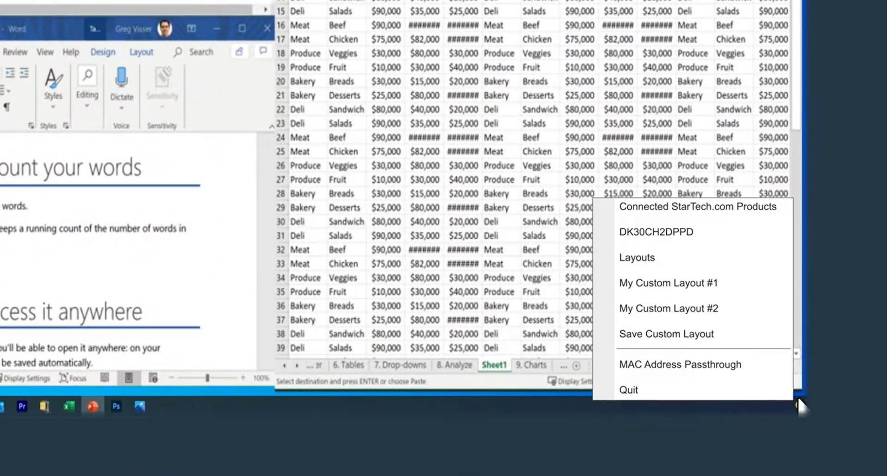
Open the Layouts tab from the tray menu to show My Custom Layout #1 and the second layout
left_click(635, 257)
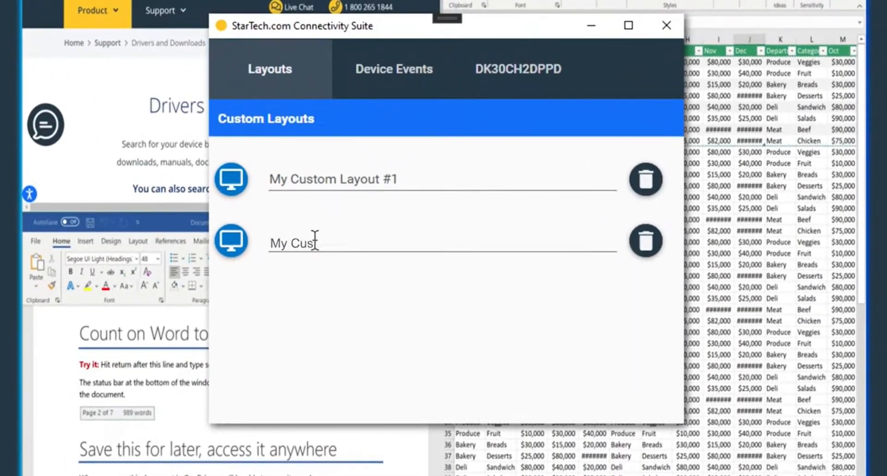